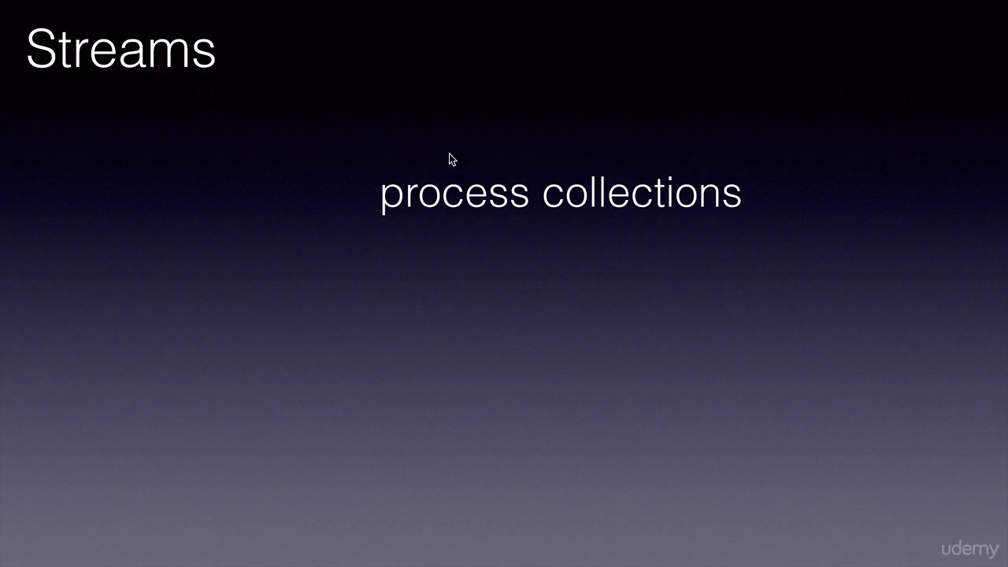
pyautogui.moveTo(575, 199)
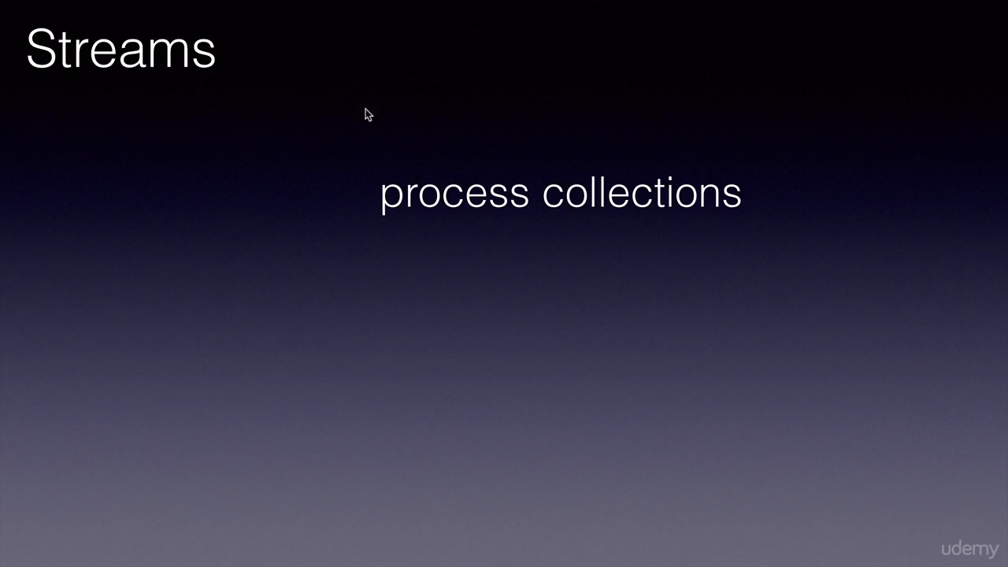
pyautogui.moveTo(165, 71)
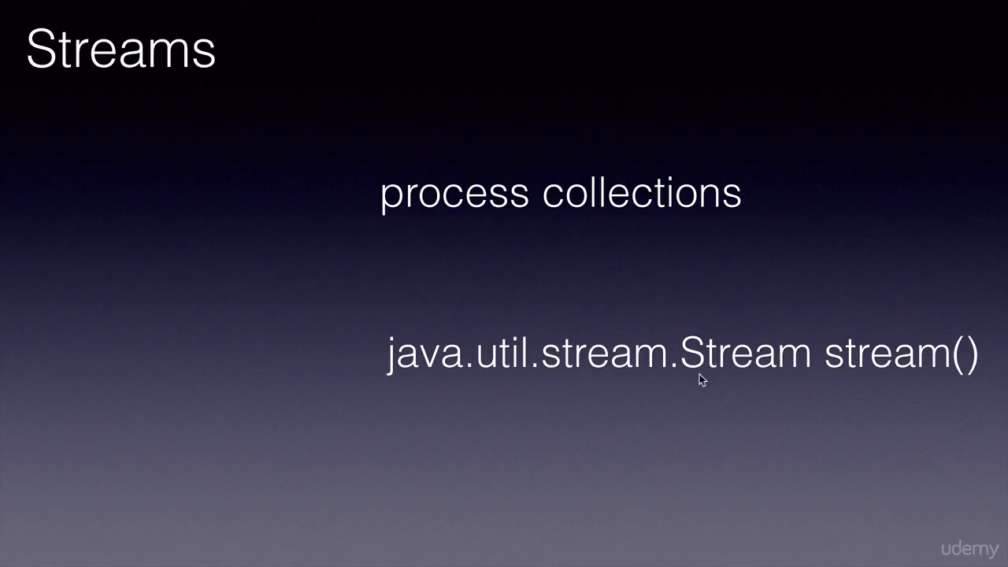
pyautogui.moveTo(504, 382)
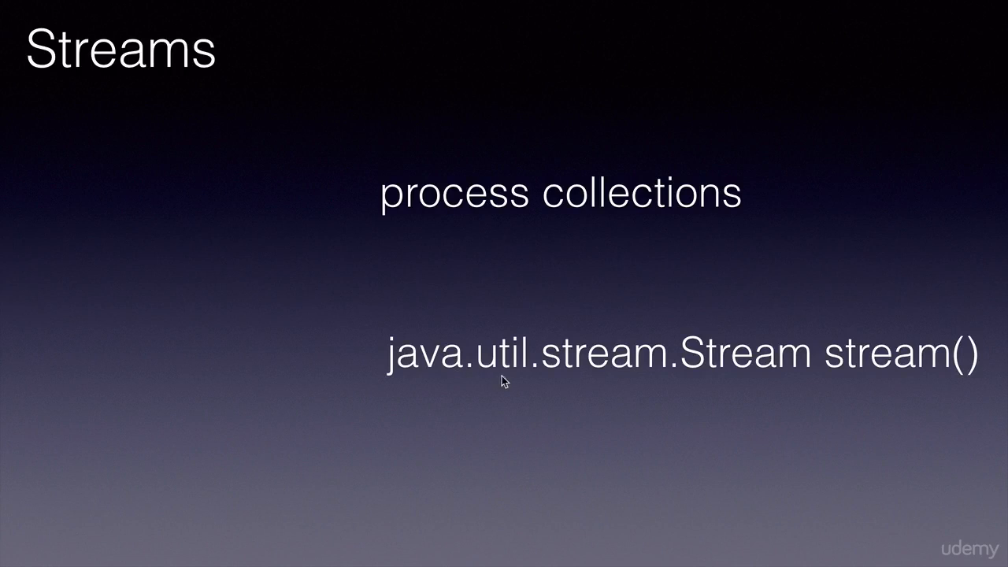
pyautogui.moveTo(682, 331)
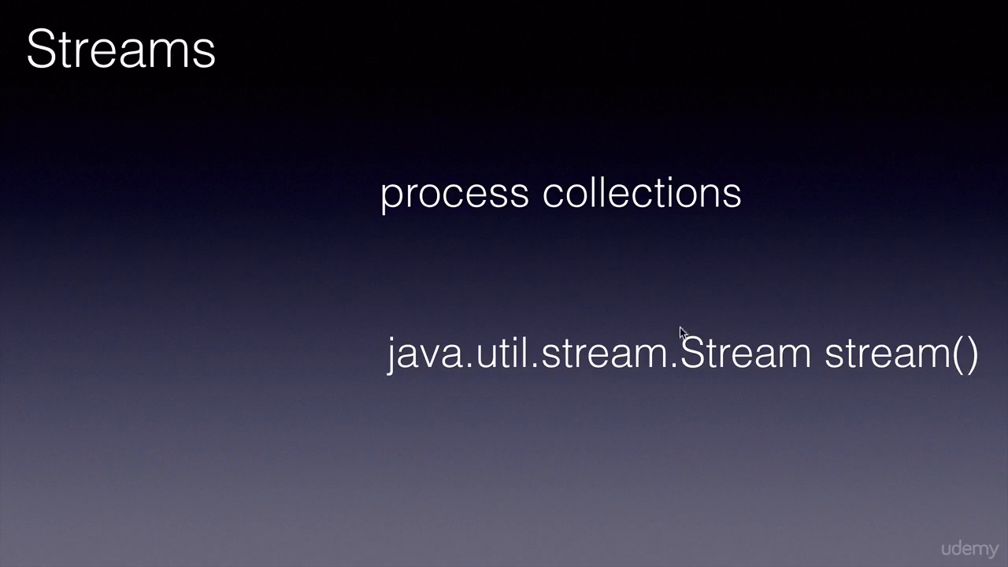
pyautogui.moveTo(856, 375)
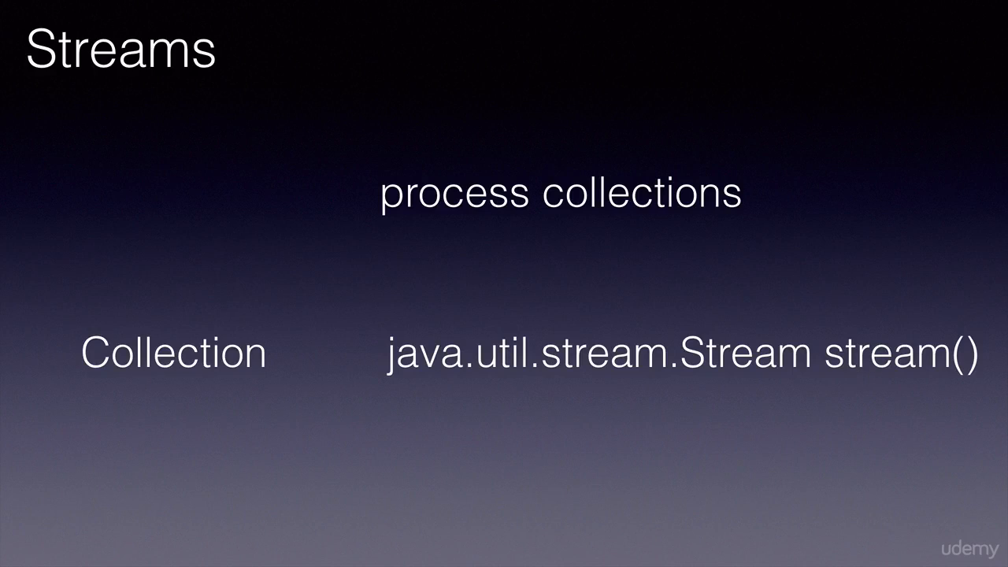
pyautogui.moveTo(269, 340)
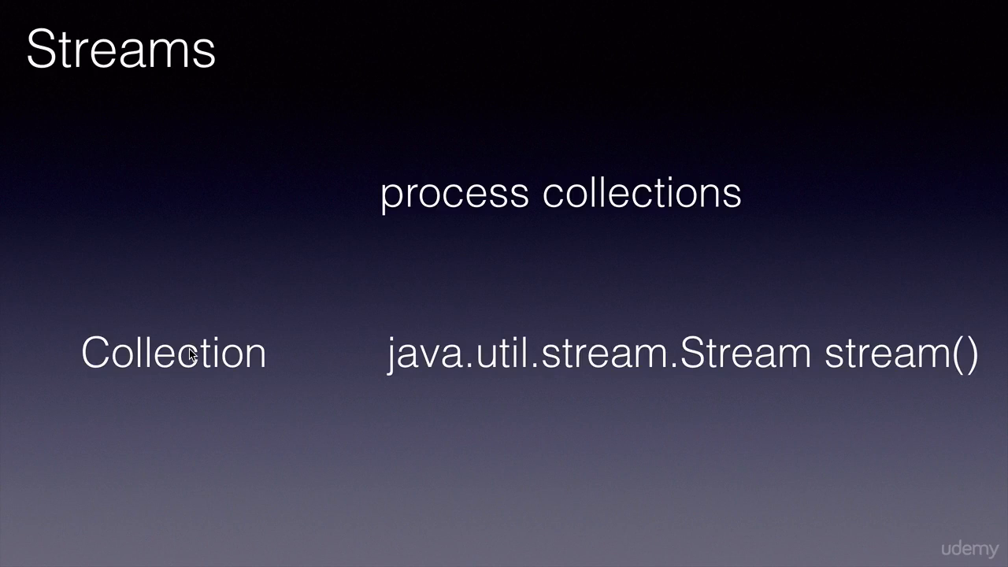
pyautogui.moveTo(184, 375)
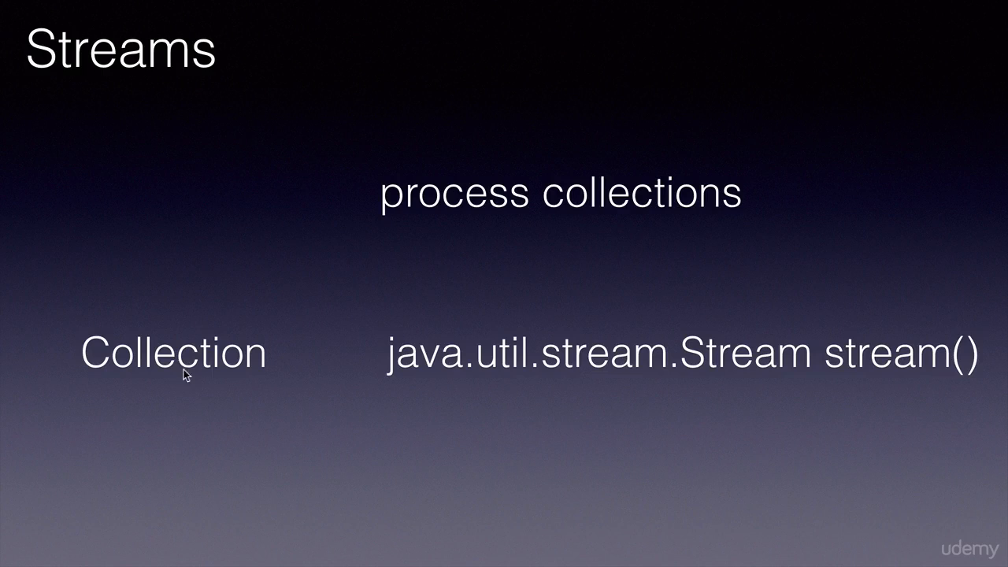
pyautogui.moveTo(199, 365)
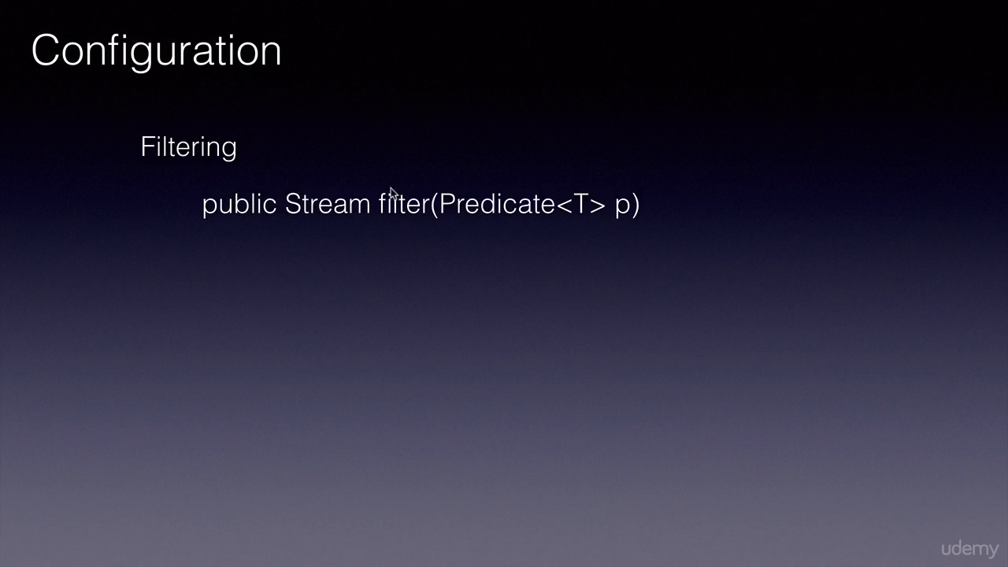
pyautogui.moveTo(501, 221)
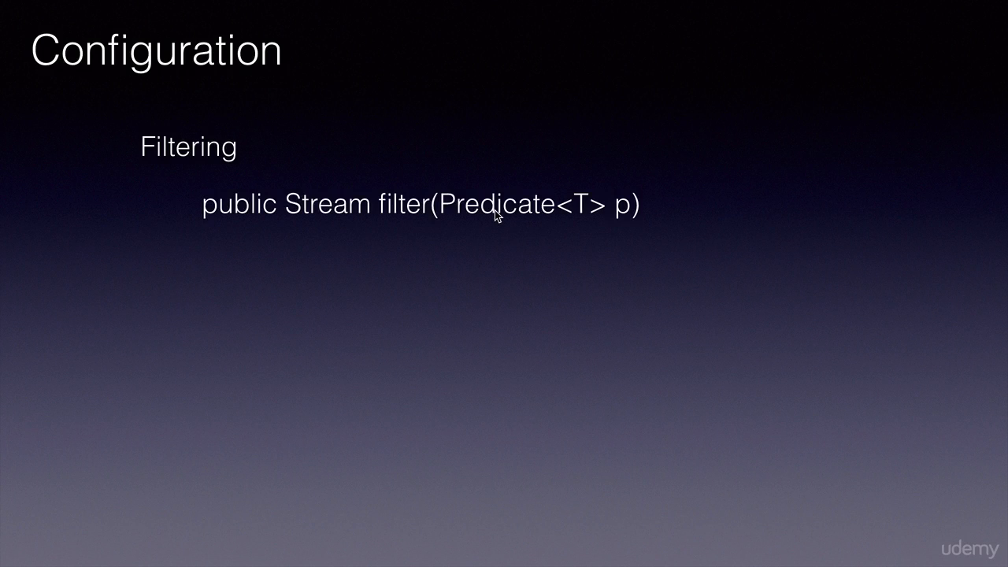
pyautogui.moveTo(472, 238)
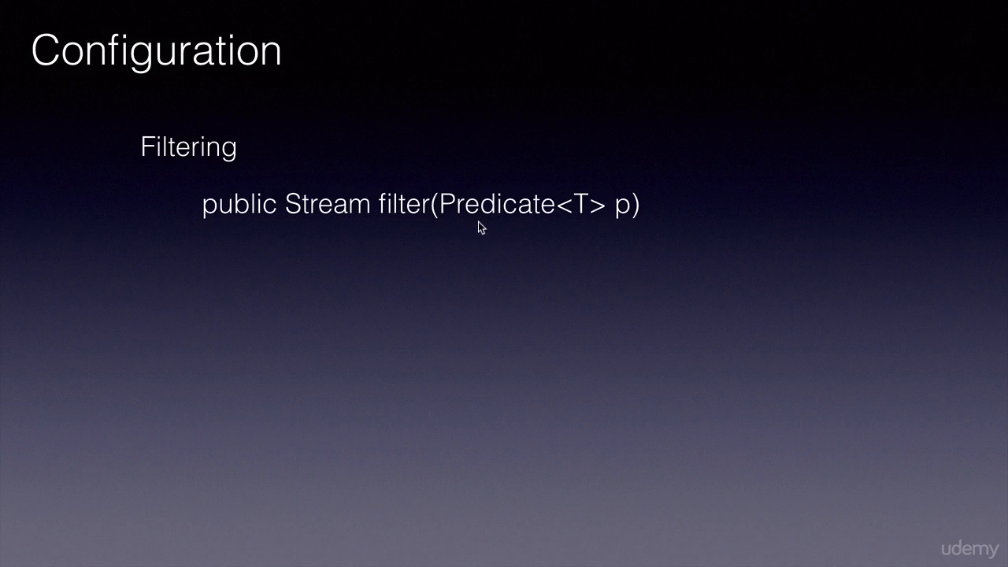
pyautogui.moveTo(444, 219)
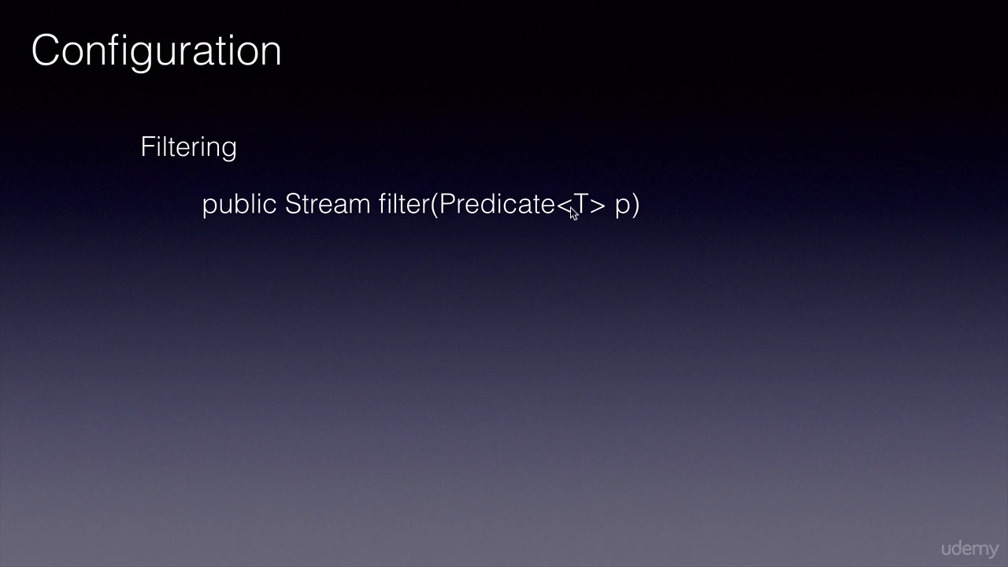
pyautogui.moveTo(293, 203)
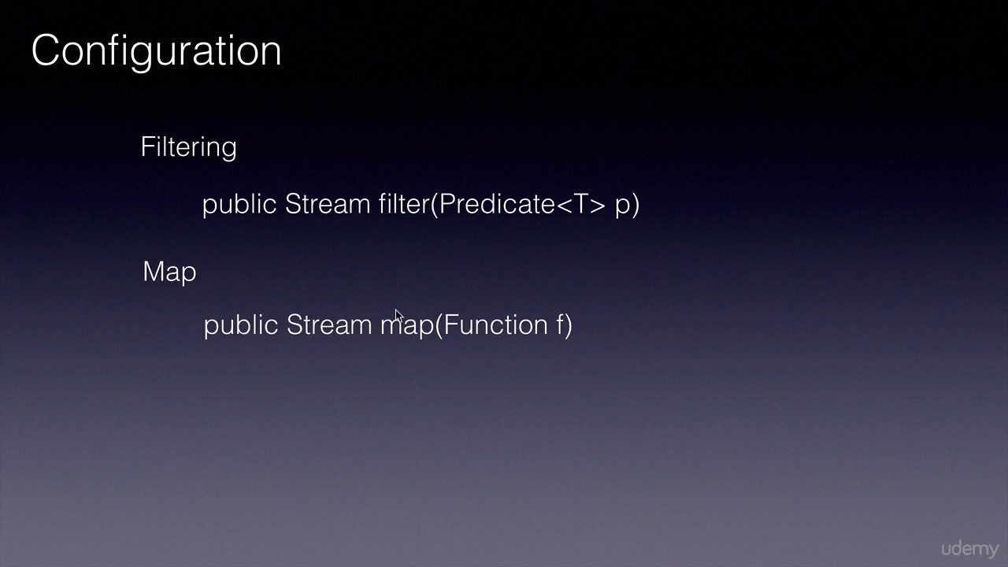
pyautogui.moveTo(374, 353)
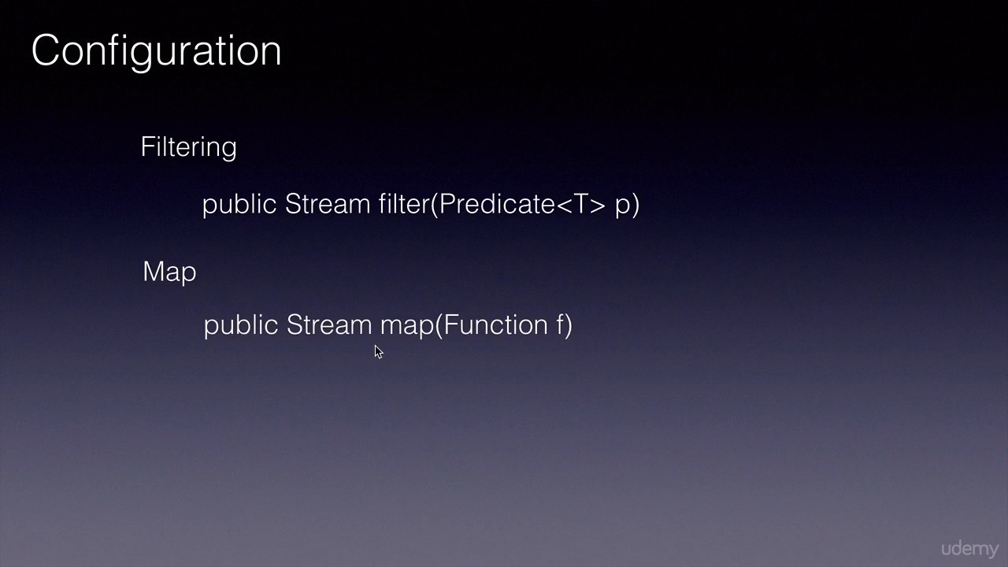
pyautogui.moveTo(555, 350)
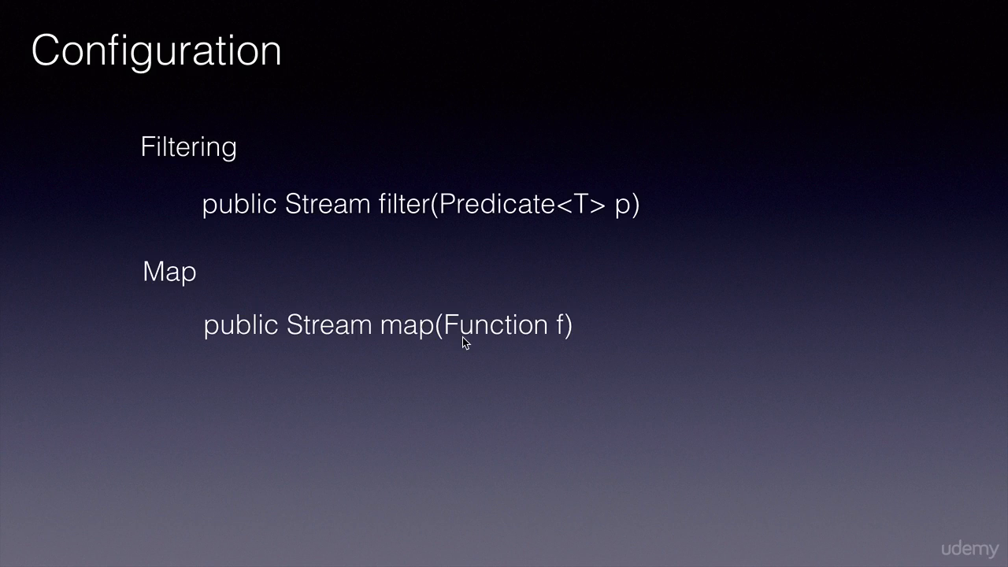
pyautogui.moveTo(488, 366)
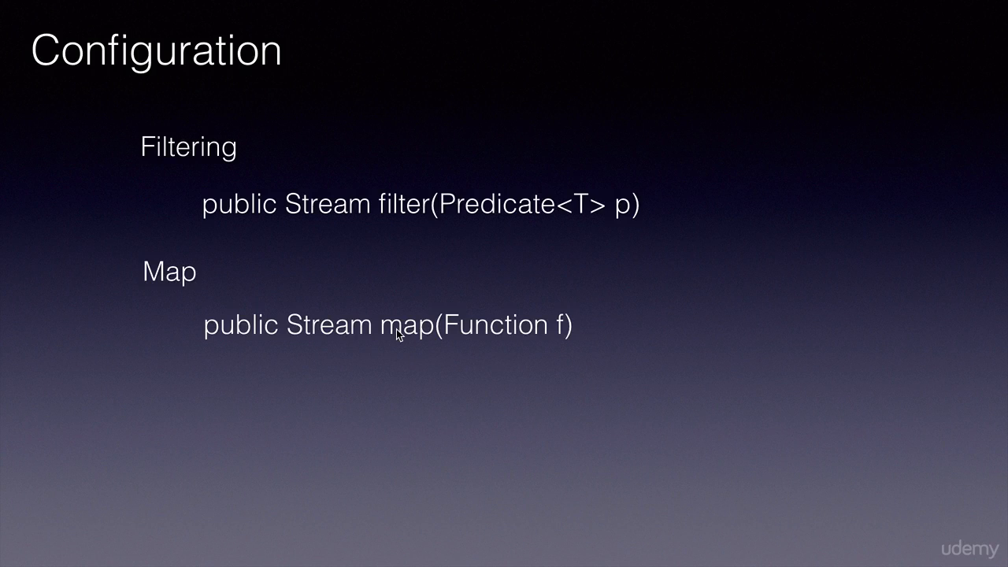
pyautogui.moveTo(534, 394)
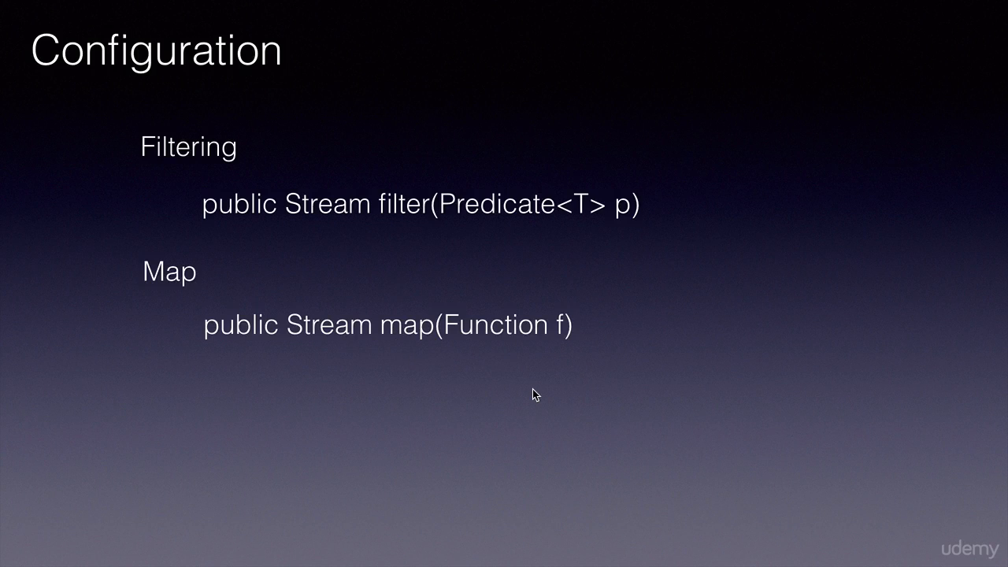
pyautogui.moveTo(491, 359)
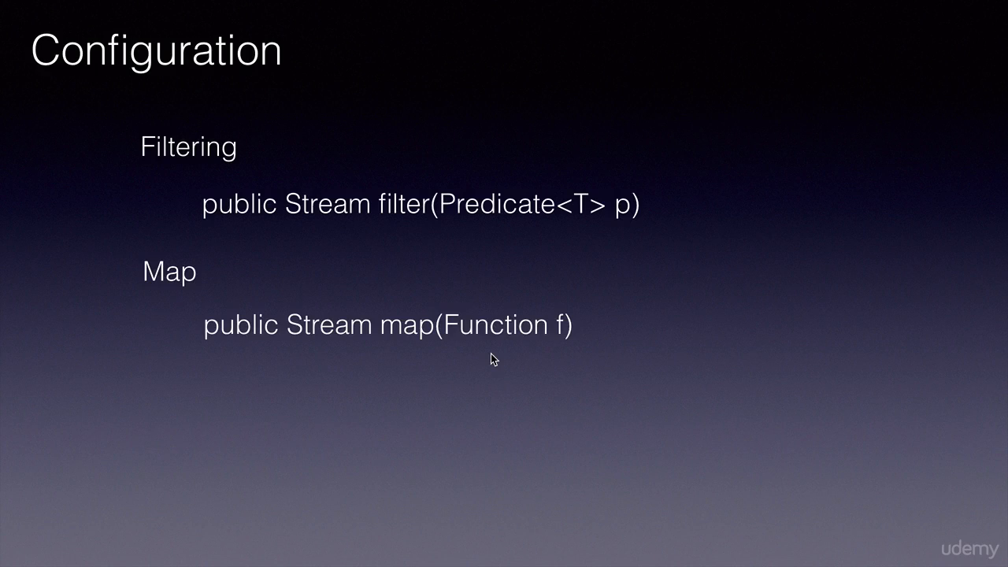
pyautogui.moveTo(306, 348)
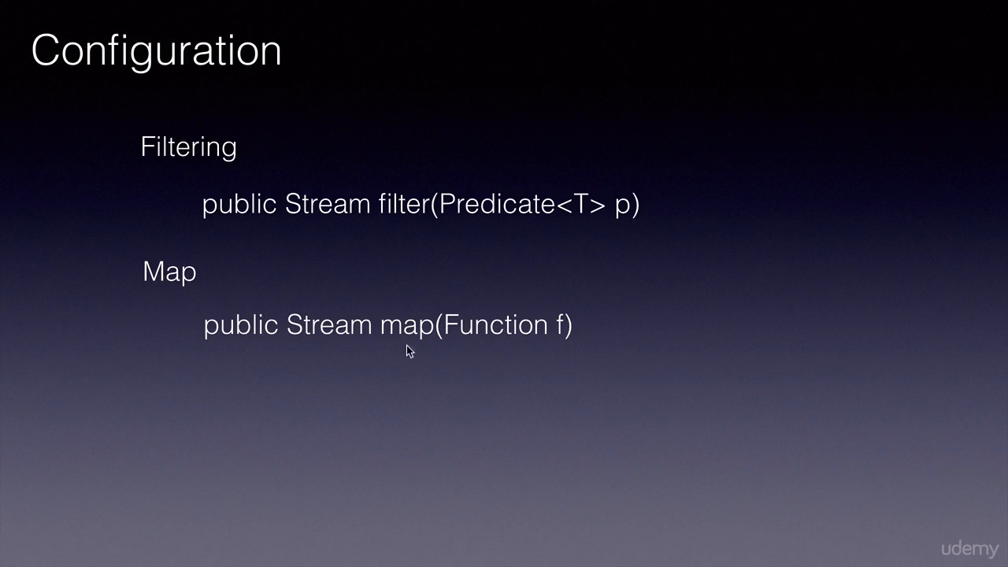
pyautogui.moveTo(682, 419)
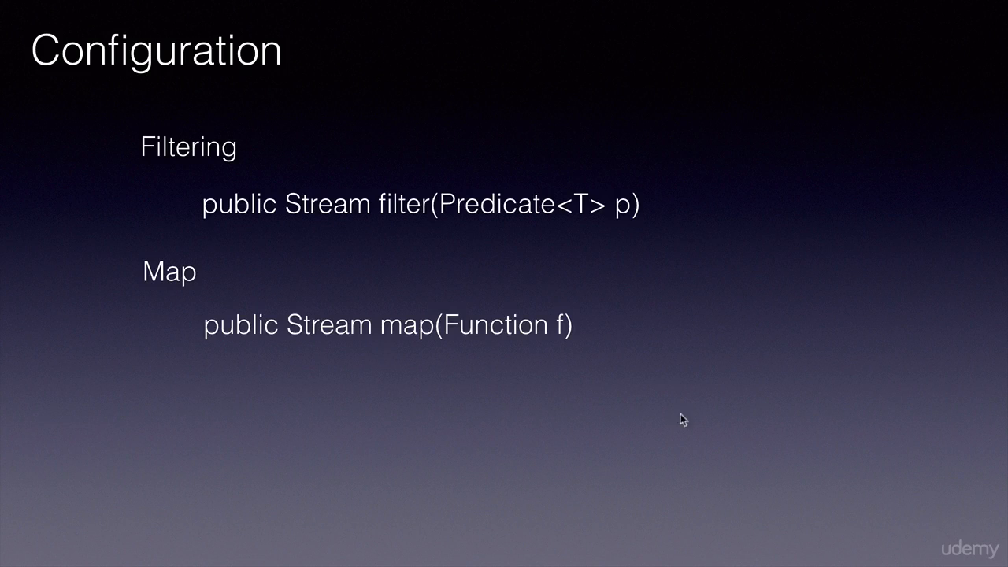
pyautogui.moveTo(463, 158)
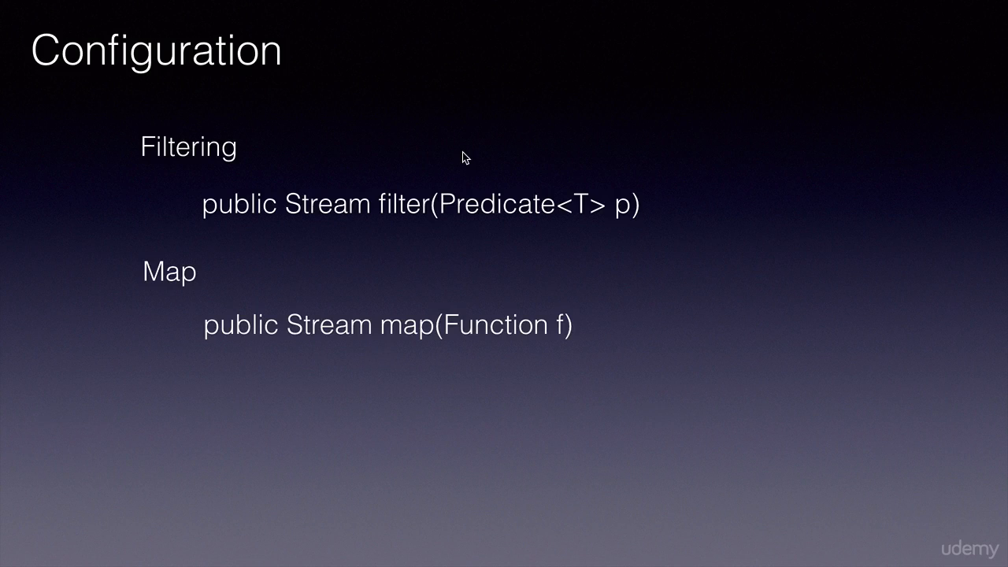
pyautogui.moveTo(335, 244)
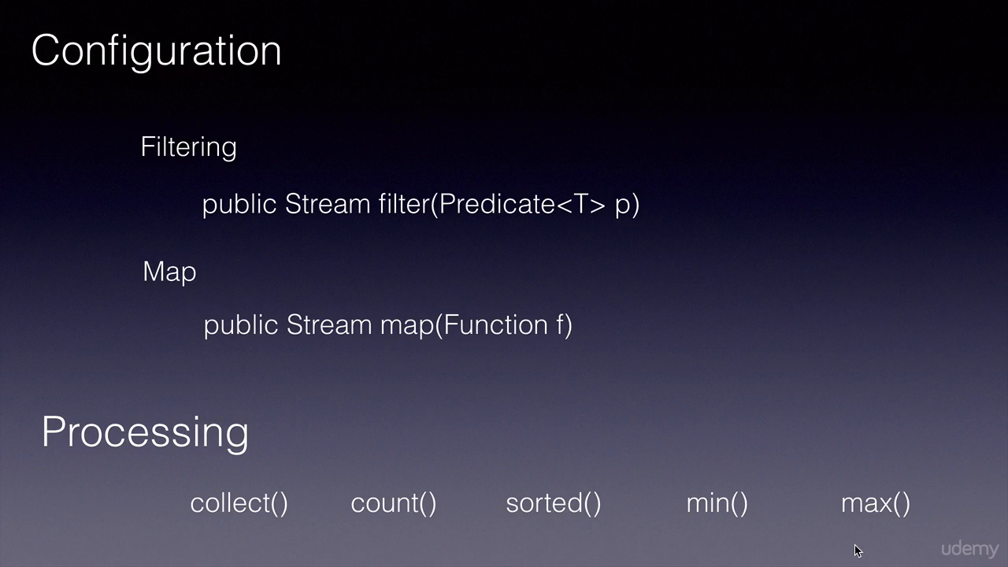
pyautogui.moveTo(848, 548)
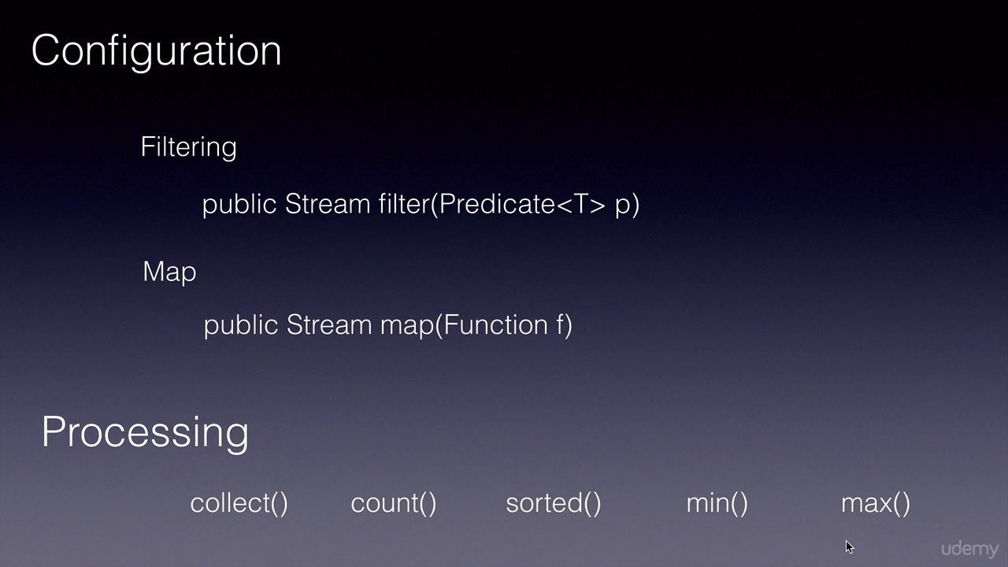
pyautogui.moveTo(244, 89)
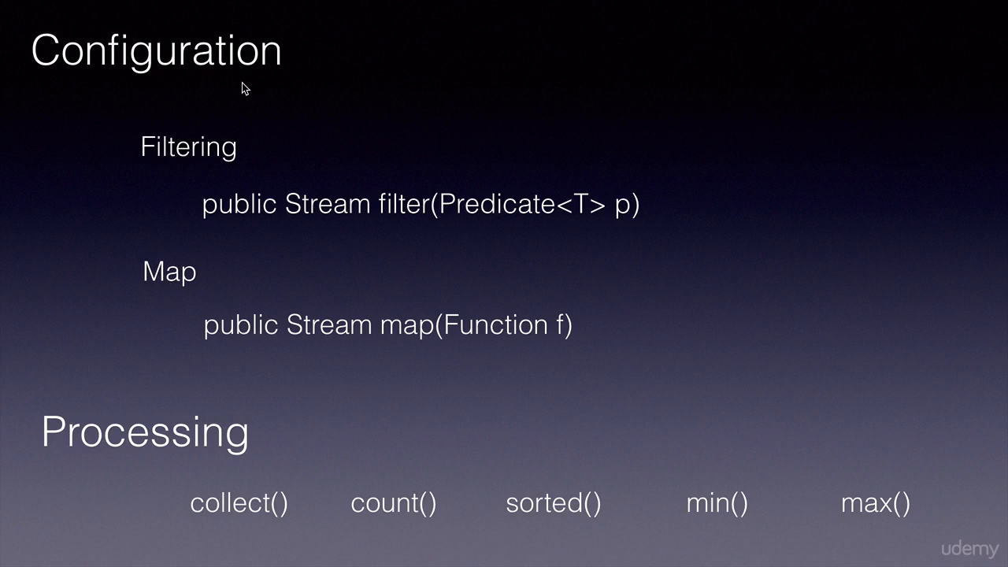